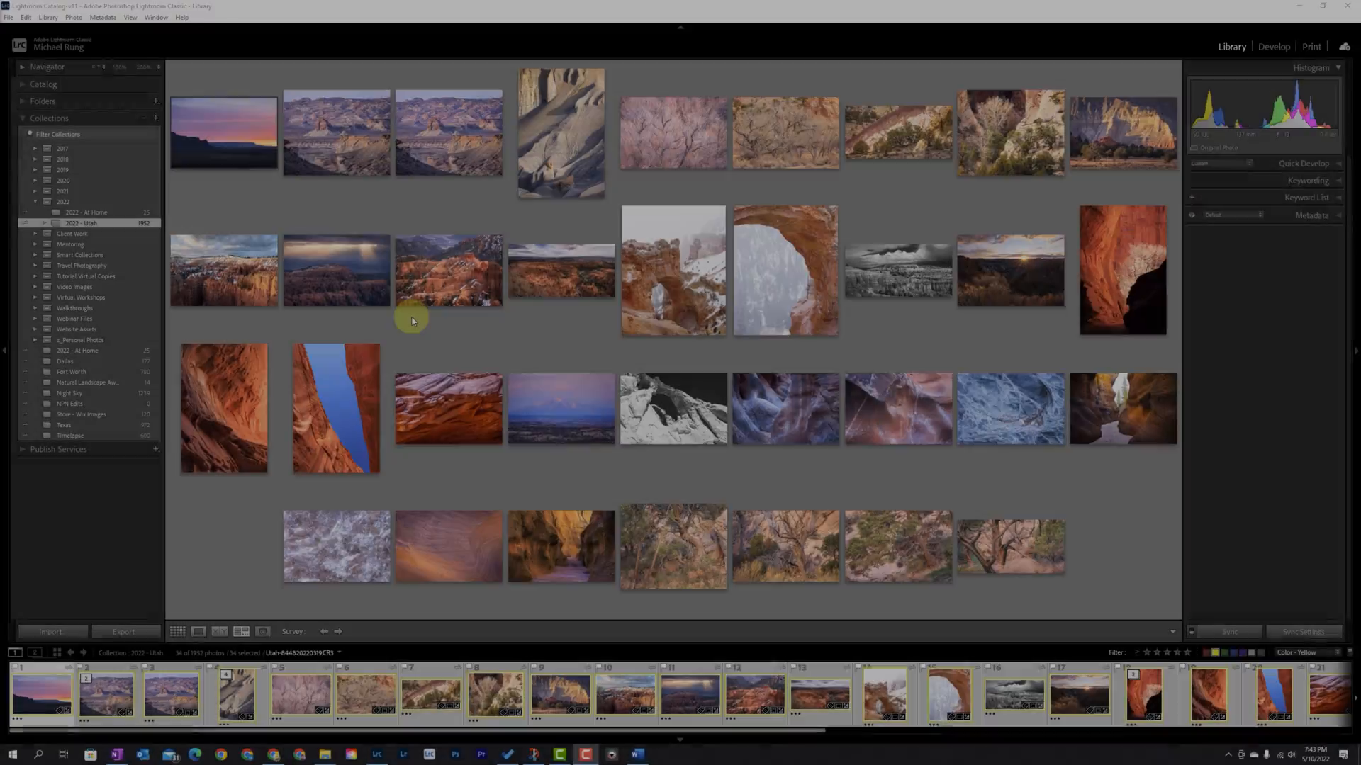
Open the File menu in the Library module's menu bar
{"action": "left_click", "coordinate": [27, 17]}
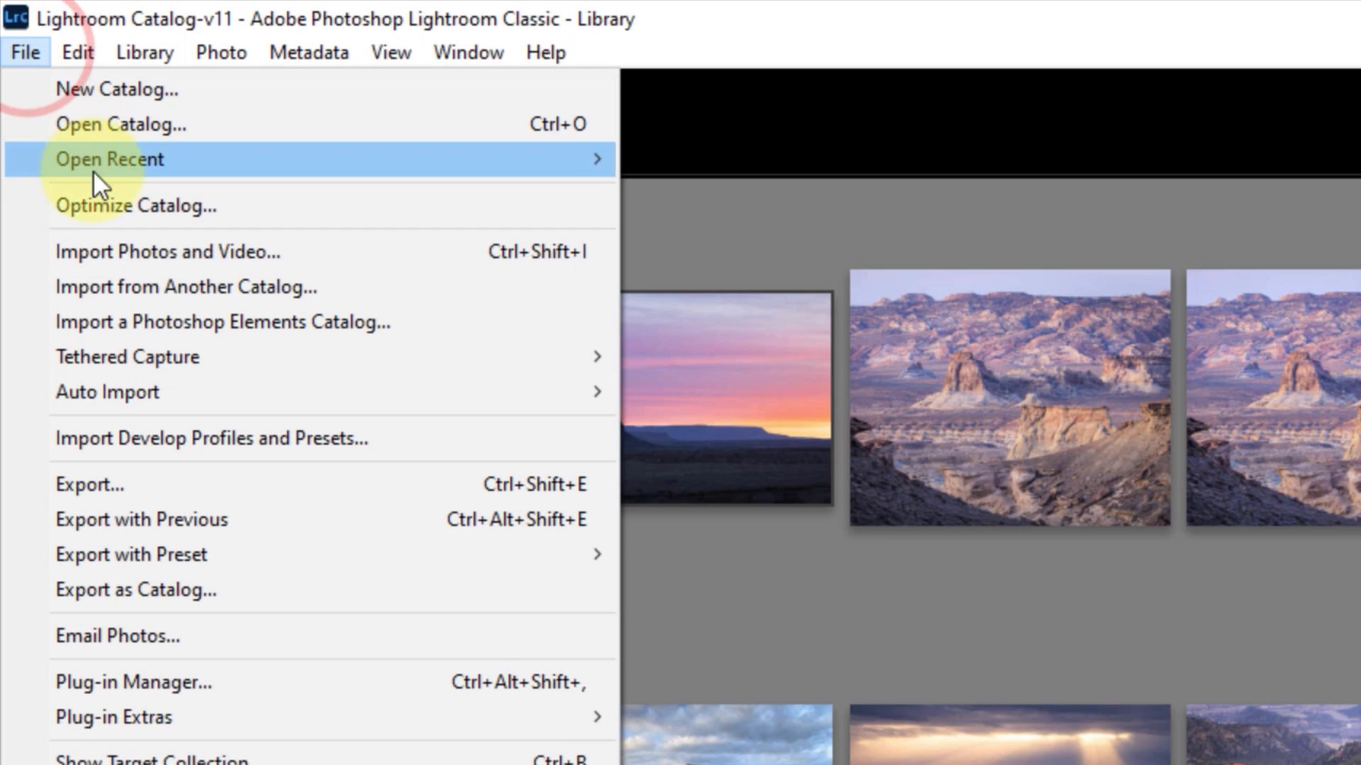
Choose Optimize Catalog from the File menu and confirm with Optimize
{"action": "left_click", "coordinate": [135, 205]}
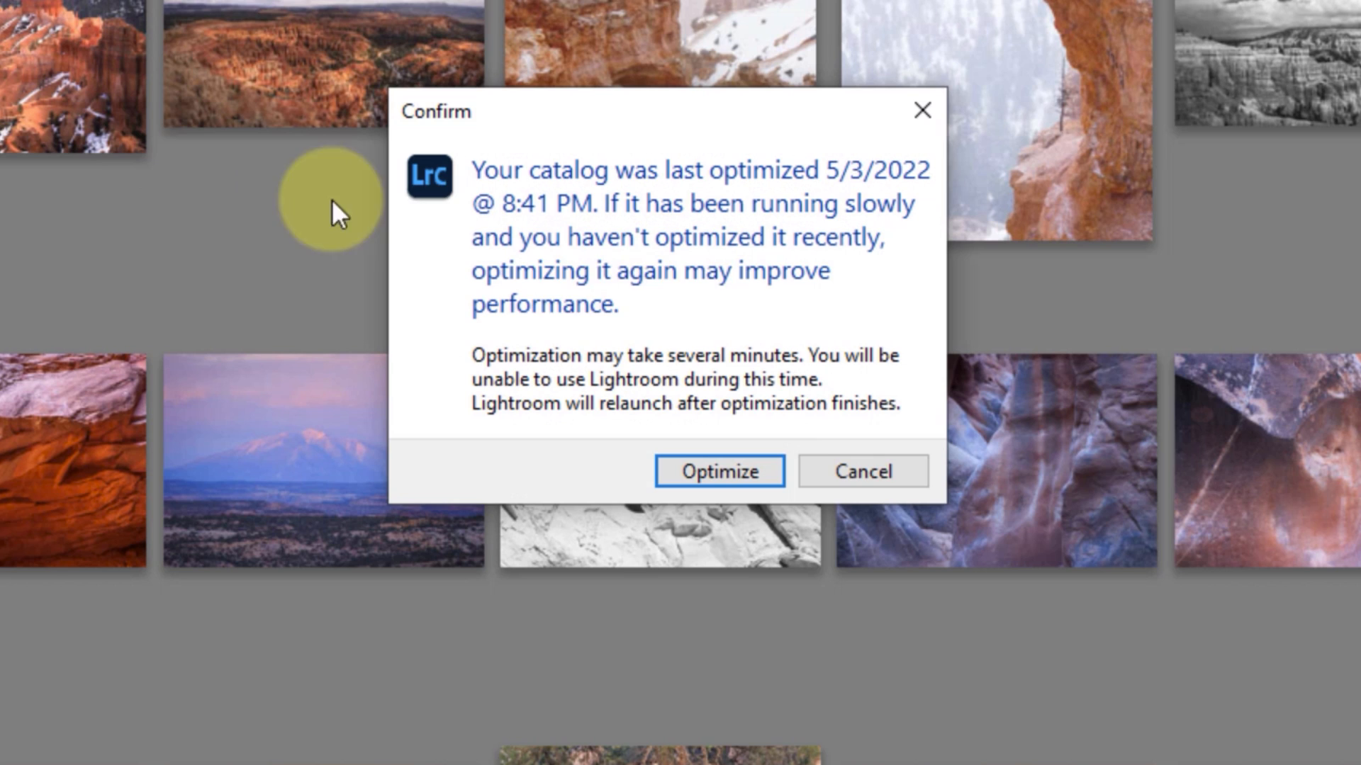
{"action": "mouse_move", "coordinate": [733, 326]}
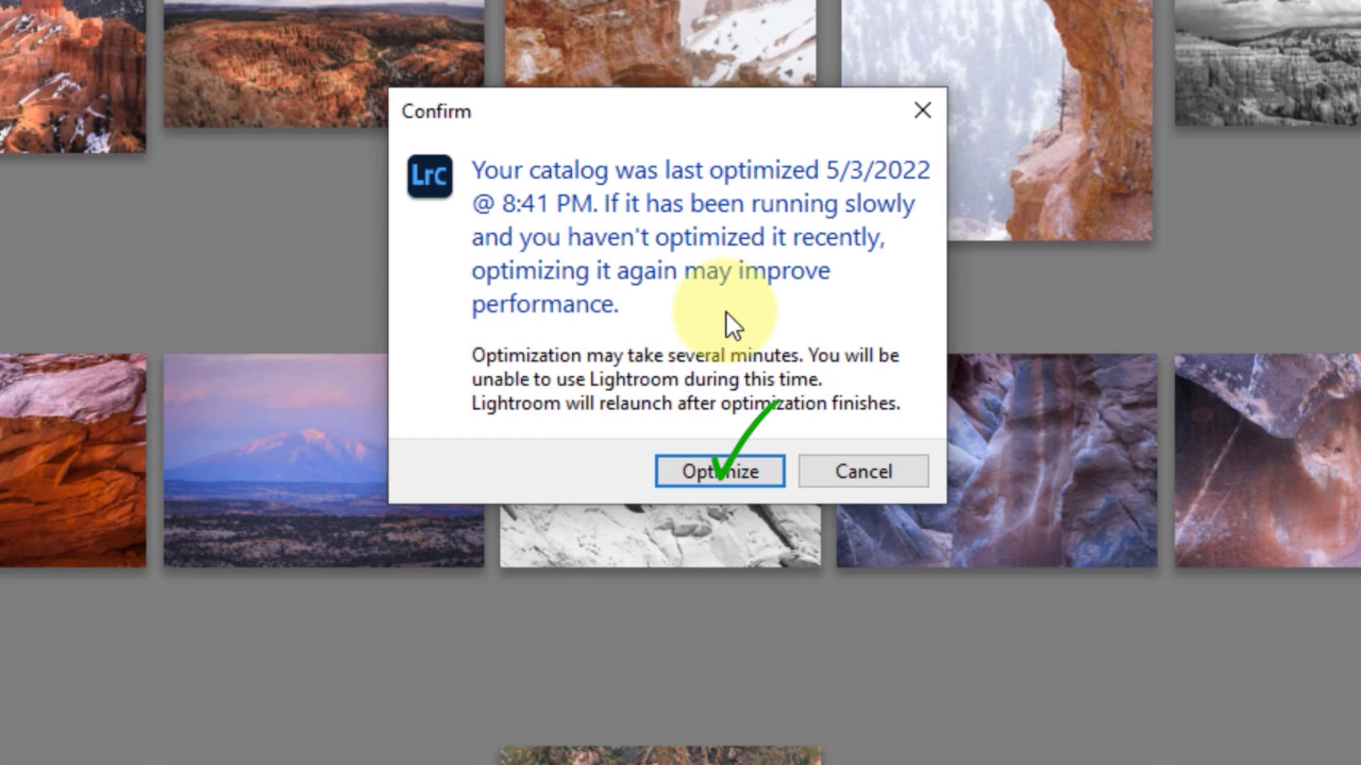
{"action": "left_click", "coordinate": [719, 471]}
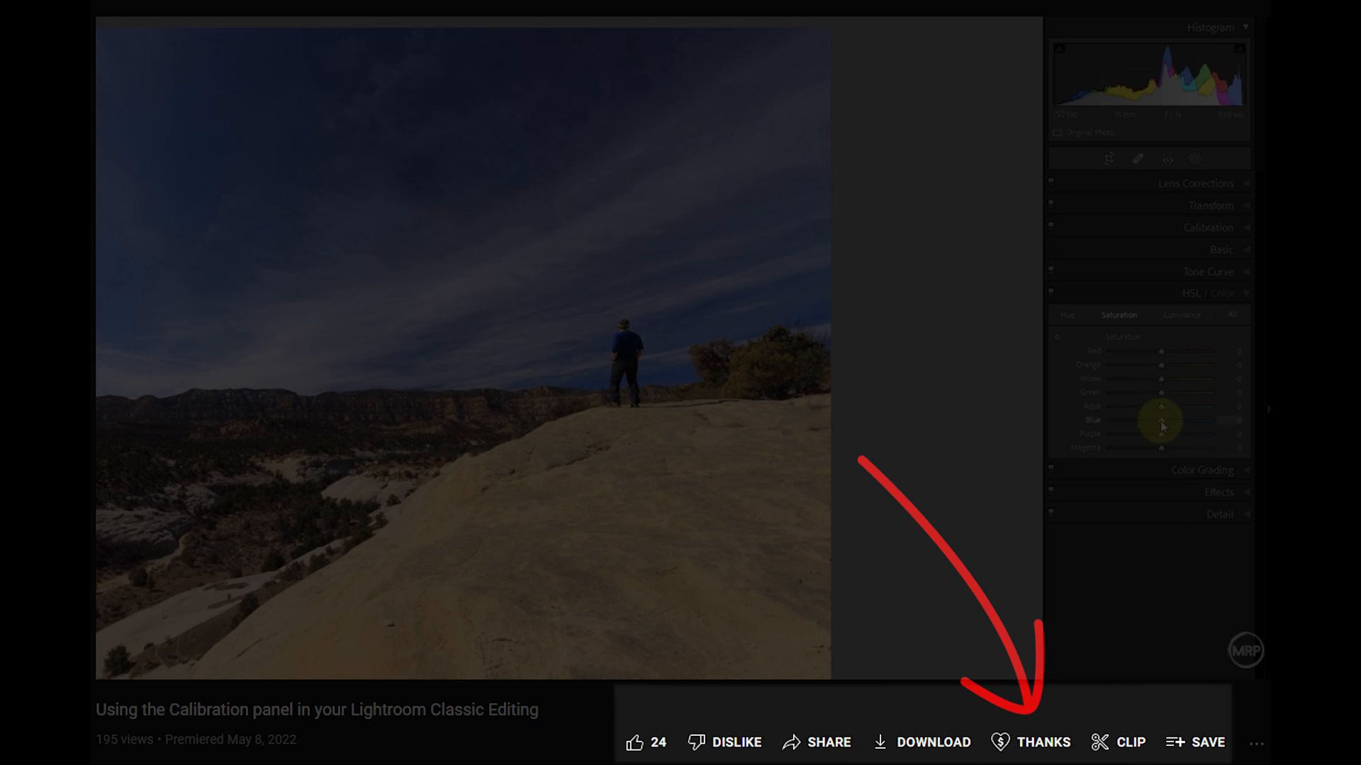
Open the Super Thanks tip window for Michael Rung Photography
{"action": "left_click", "coordinate": [1042, 742]}
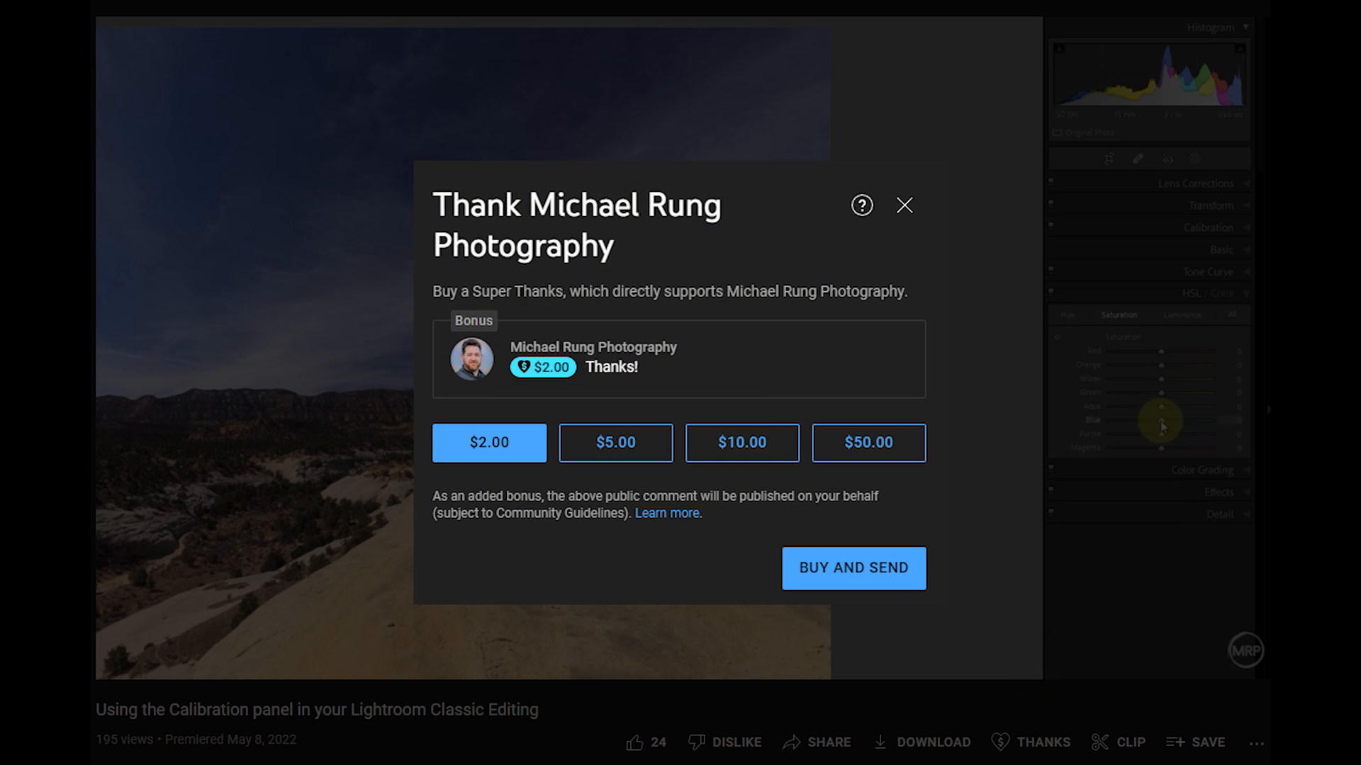